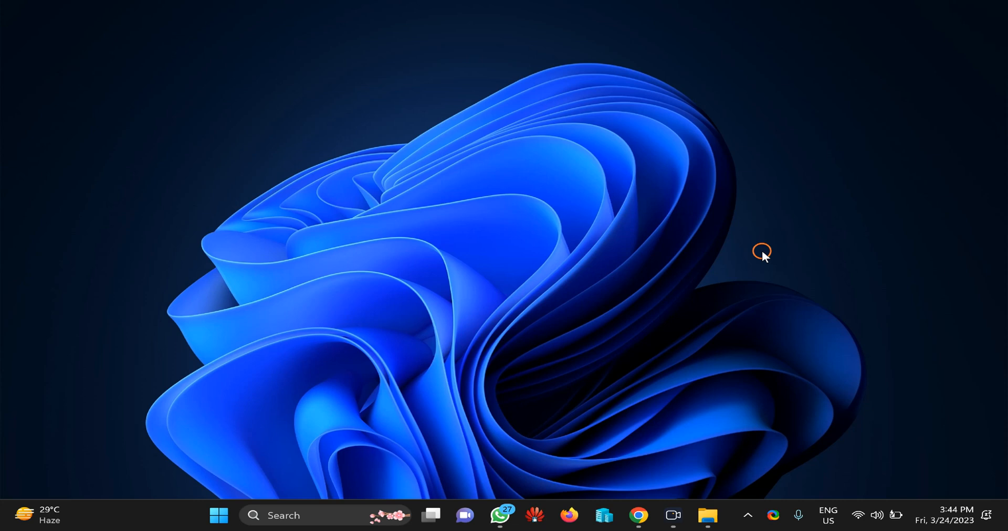
mouse_move(601, 515)
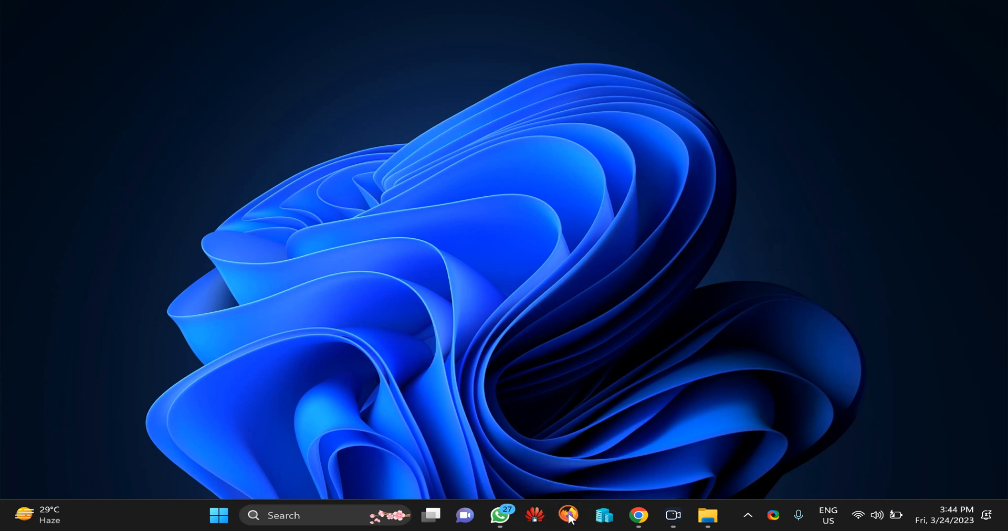
- Launch Firefox from the taskbar and open Settings from the main menu
click(568, 514)
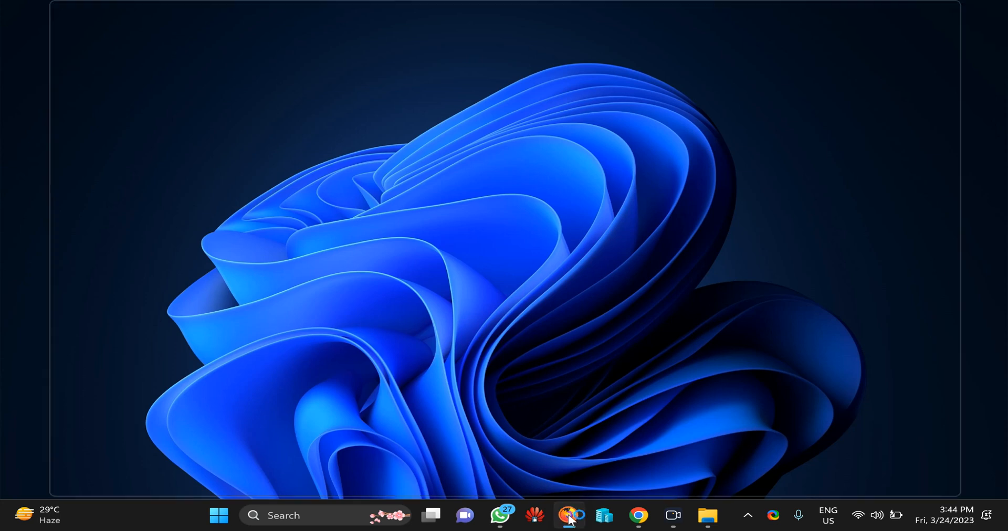
click(568, 515)
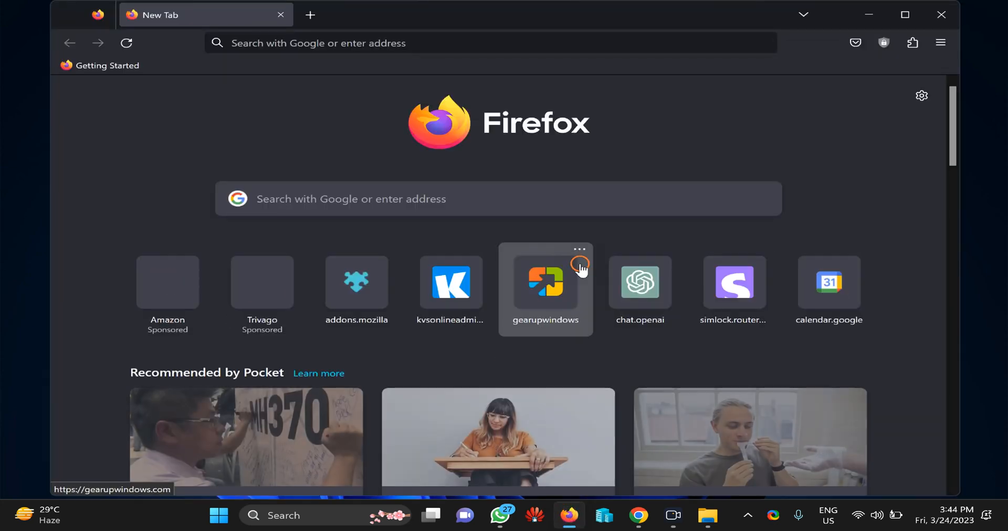
click(940, 43)
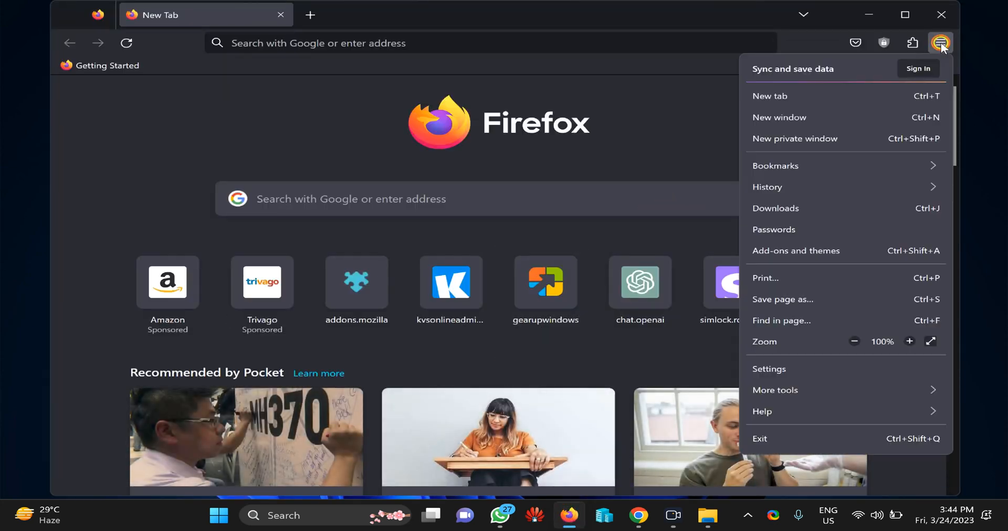
mouse_move(805, 369)
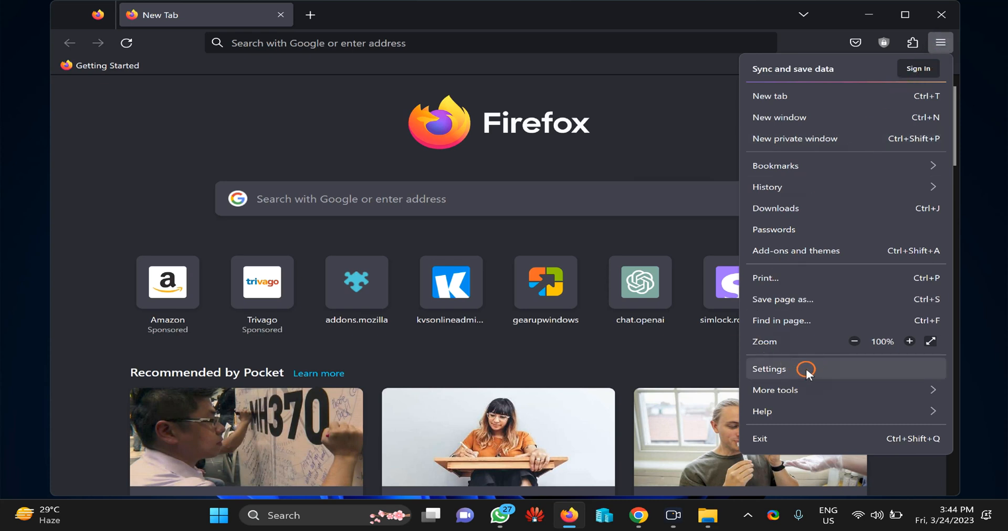
click(769, 368)
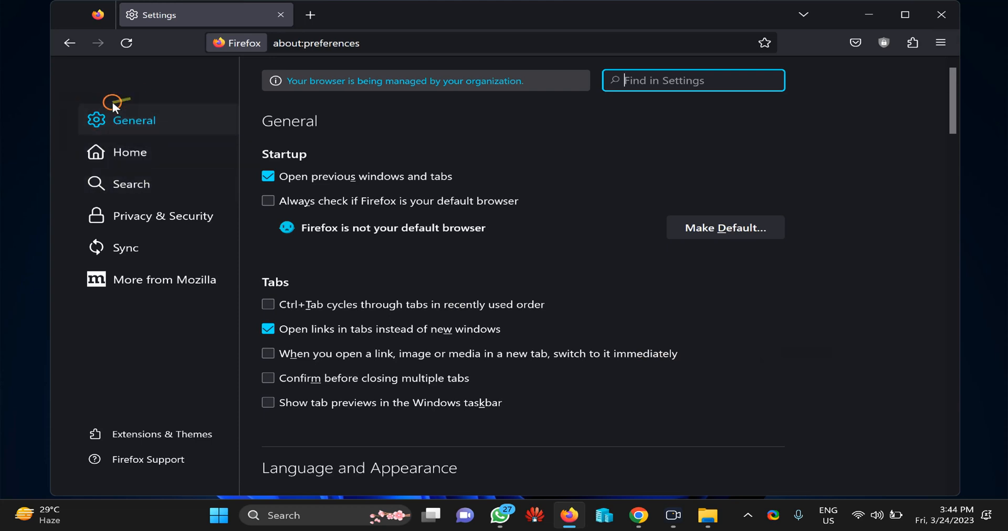
mouse_move(138, 120)
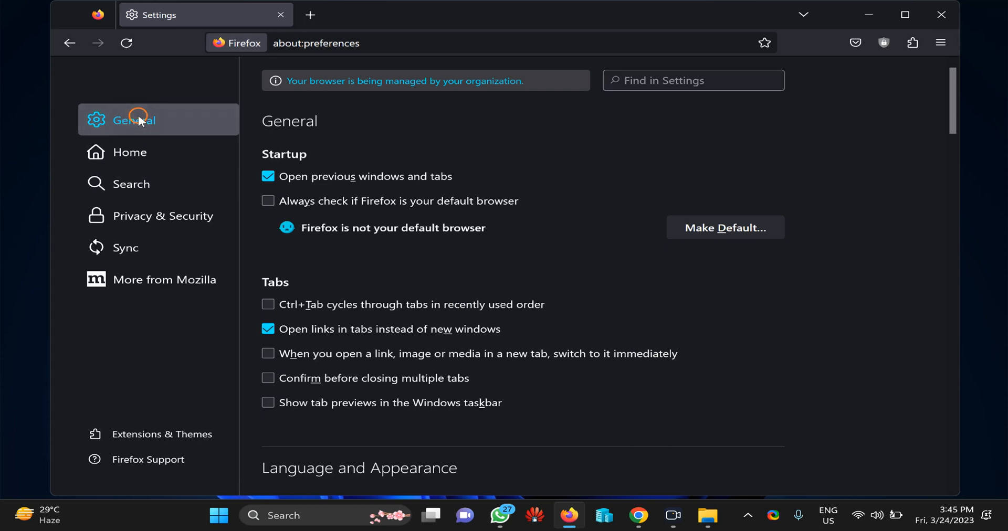
mouse_move(289, 141)
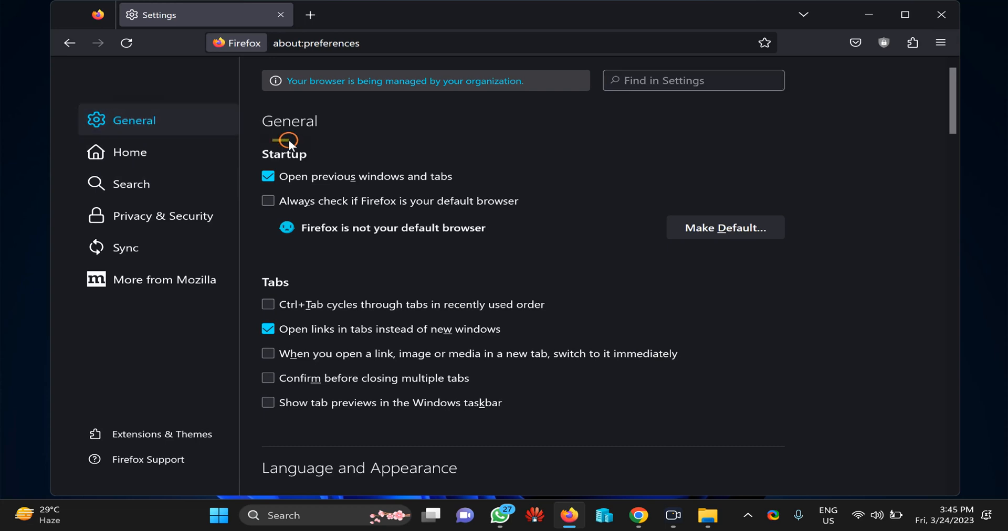
mouse_move(469, 216)
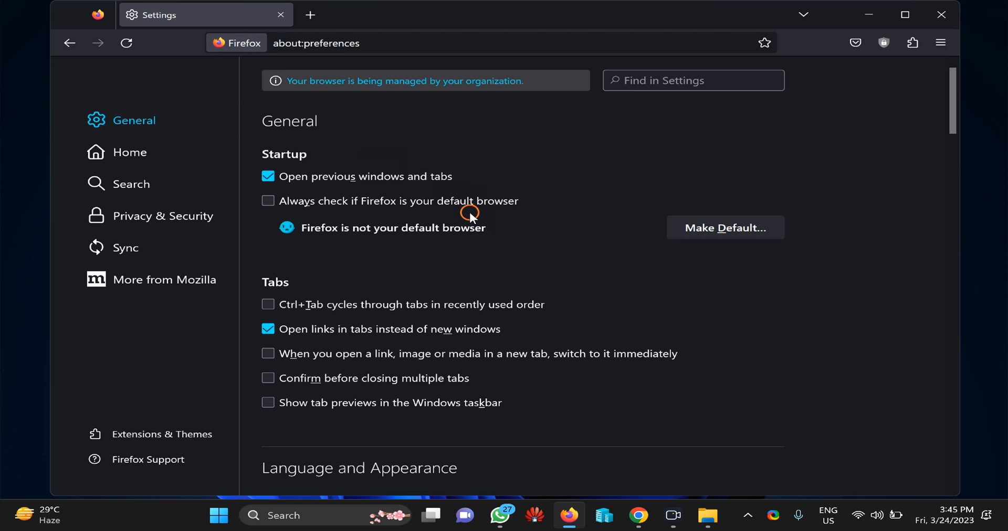
mouse_move(427, 211)
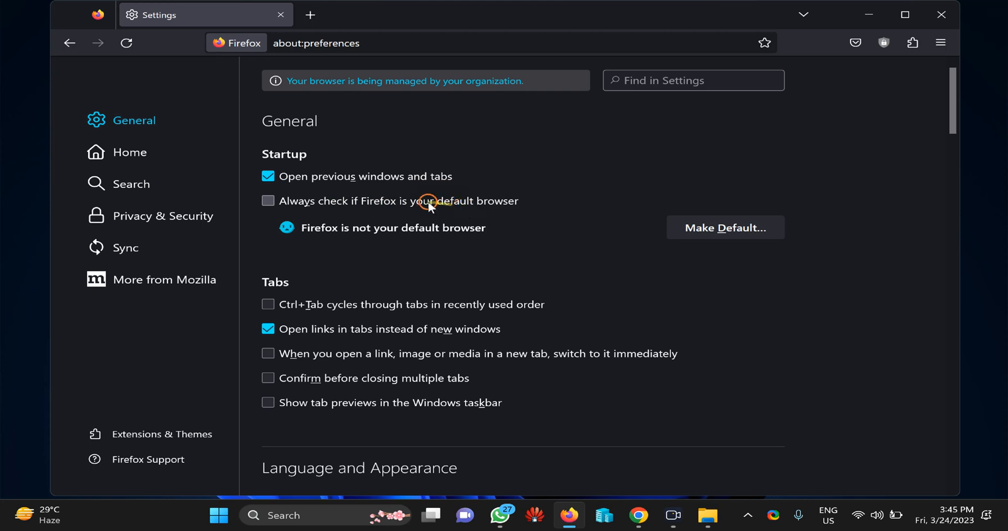
- Leave 'Always check if Firefox is your default browser' enabled, then close Firefox
click(267, 200)
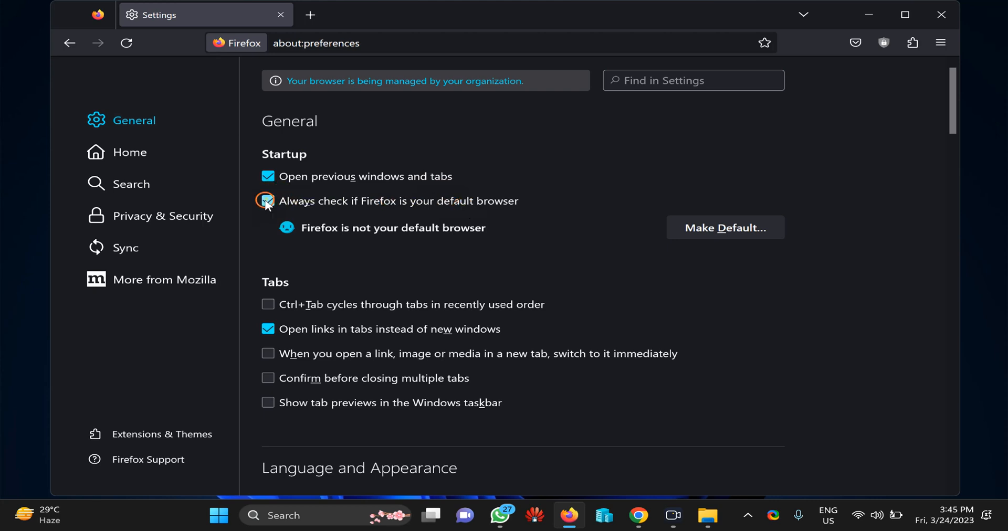
click(267, 200)
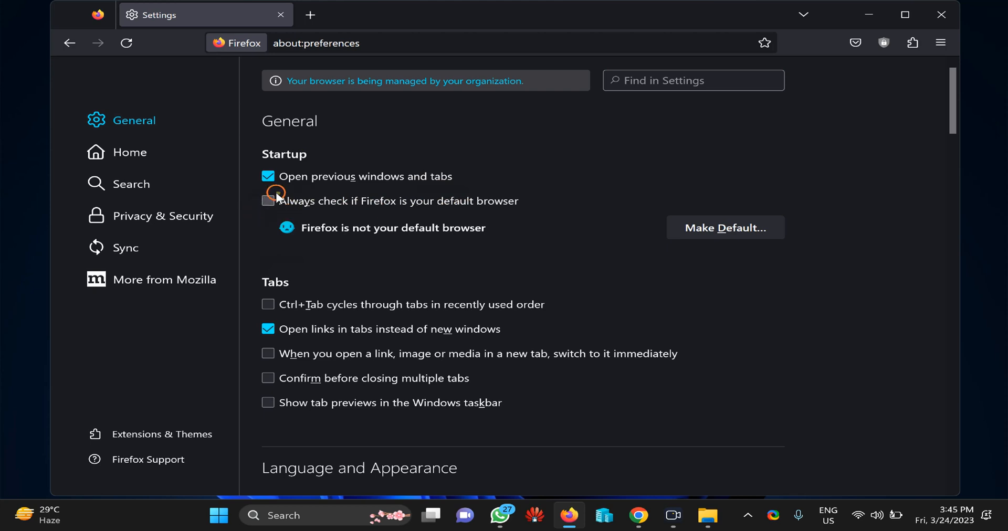
click(268, 200)
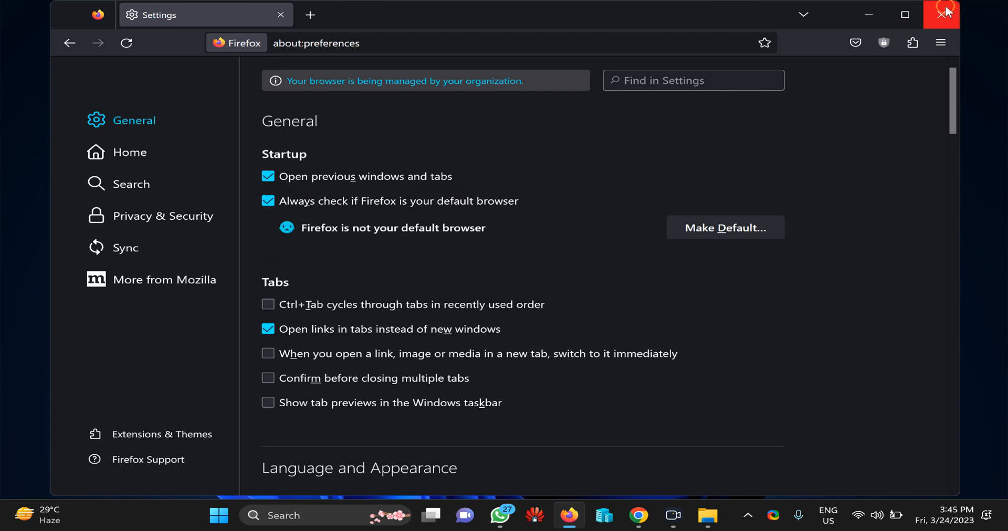
click(942, 14)
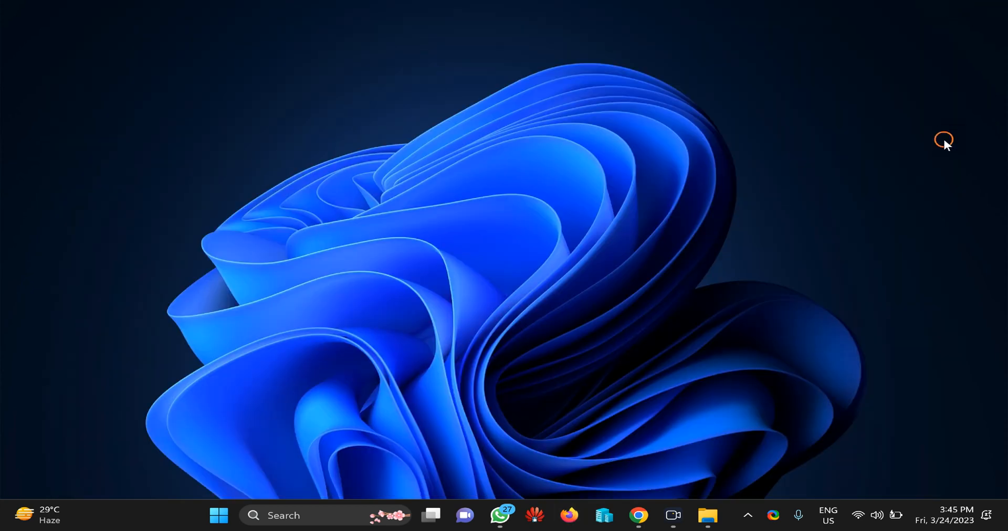